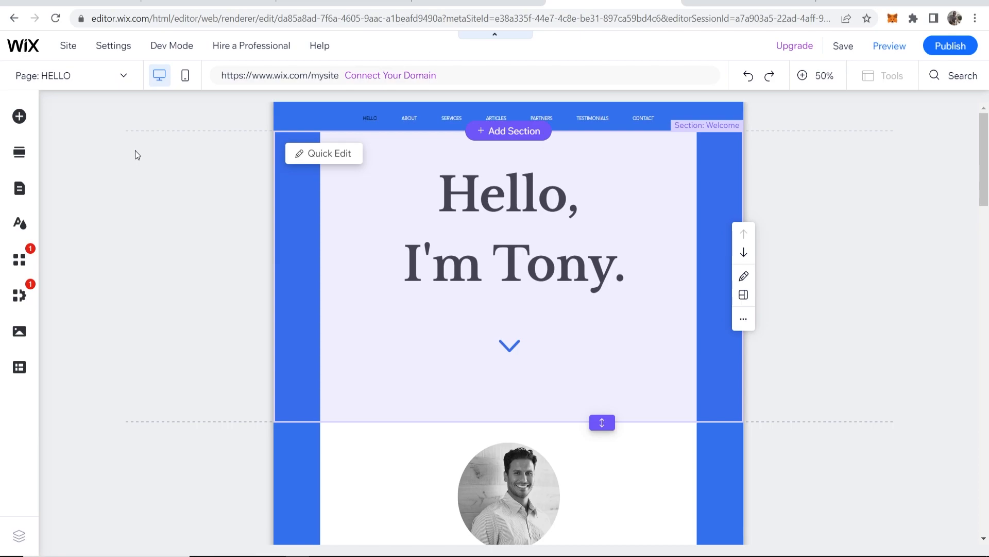
mouse_move(391, 223)
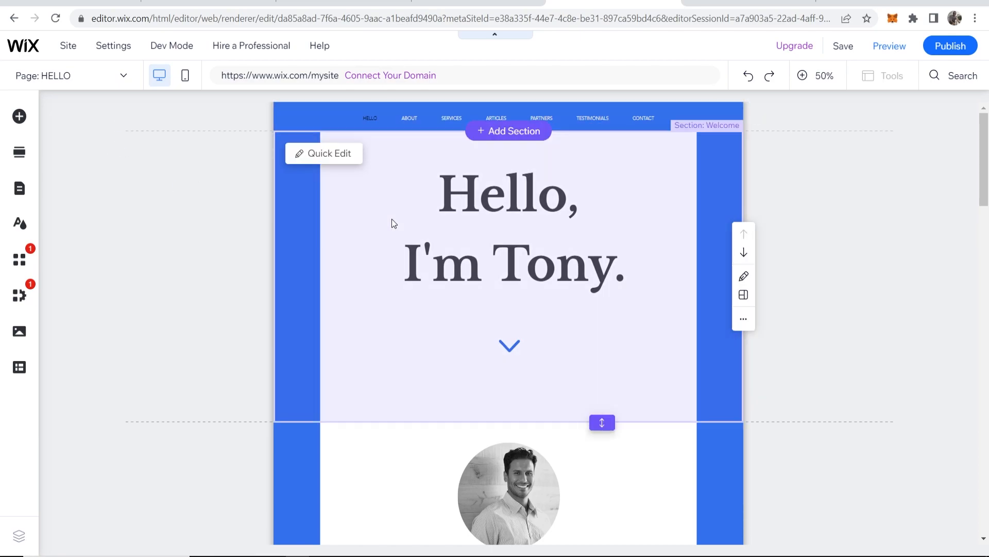
mouse_move(232, 212)
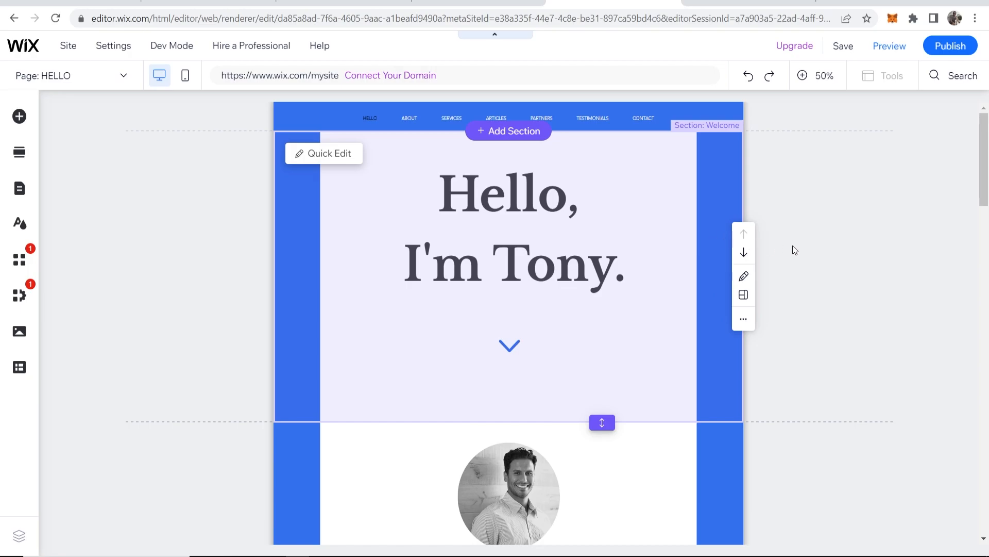
- Switch the 'Hello, I'm Tony' site into Preview mode and scroll down through the HELLO page
click(801, 75)
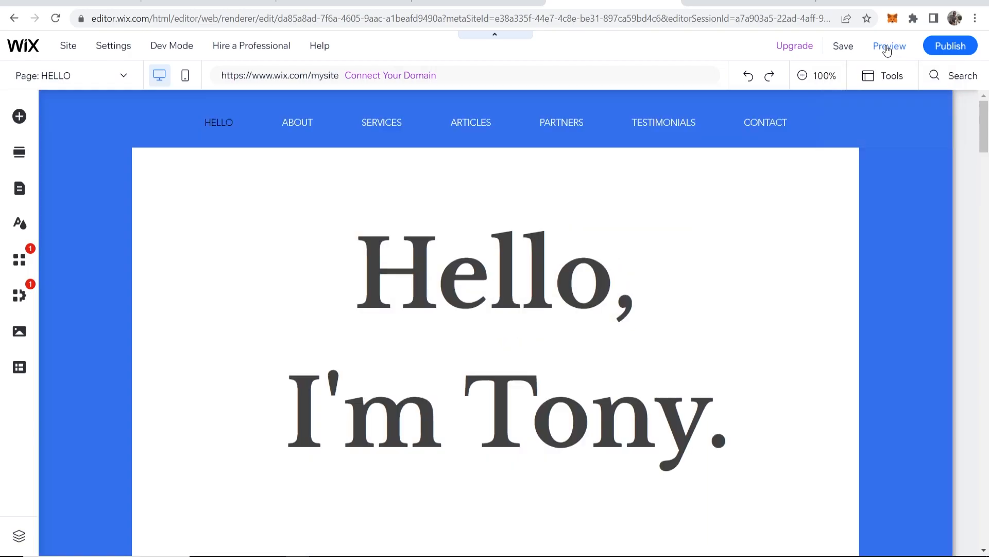
click(889, 45)
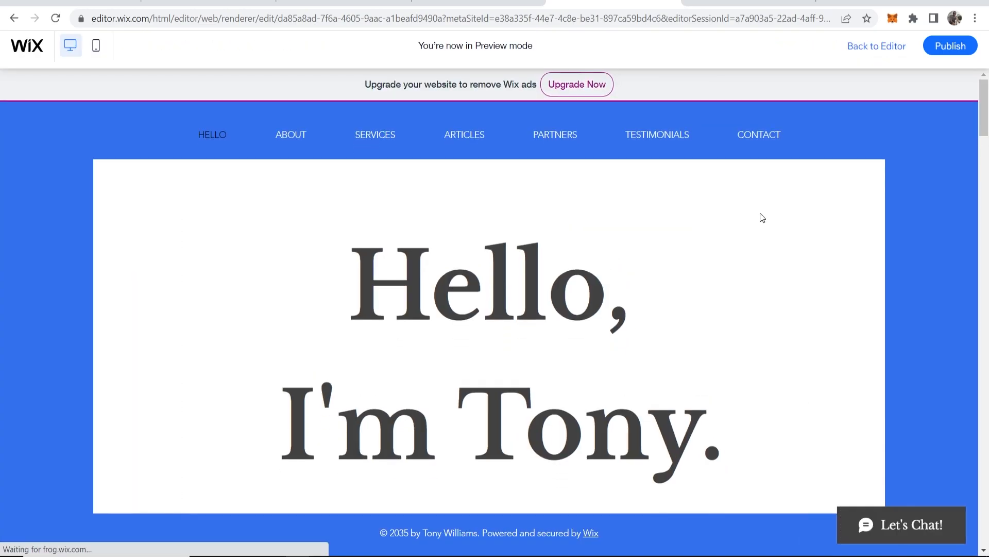
scroll(down, 3)
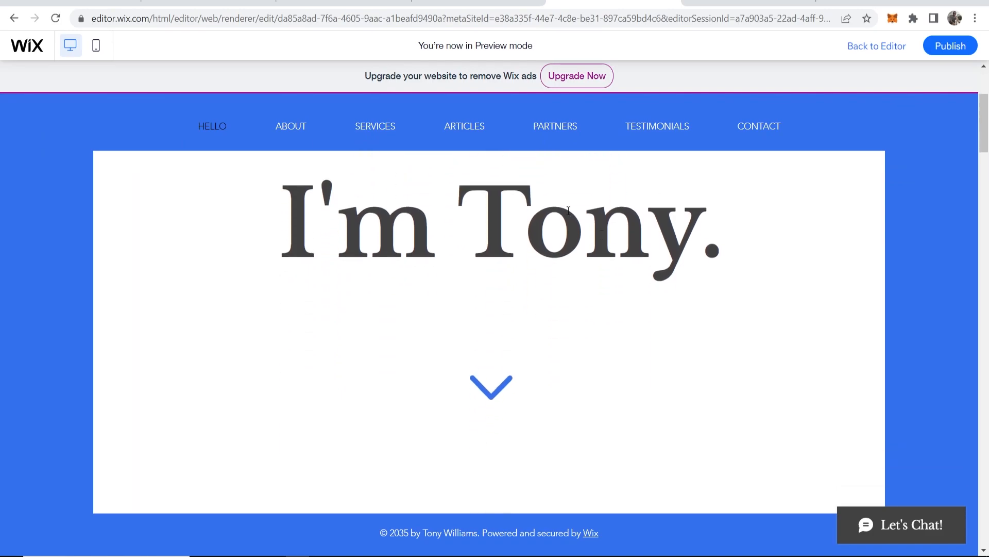
scroll(down, 3)
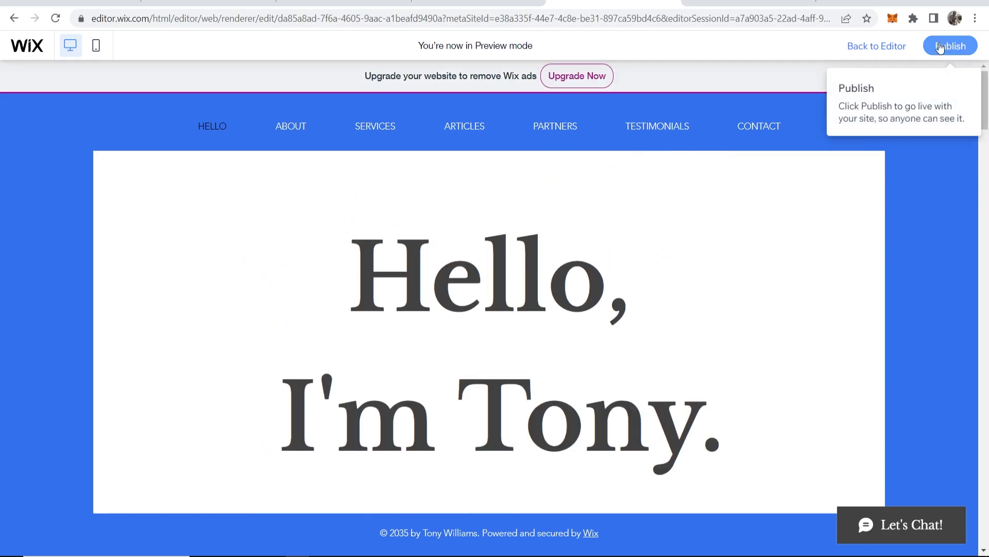
- Publish on the free wixsite.com domain ending in example-site and view the live HELLO page
click(949, 46)
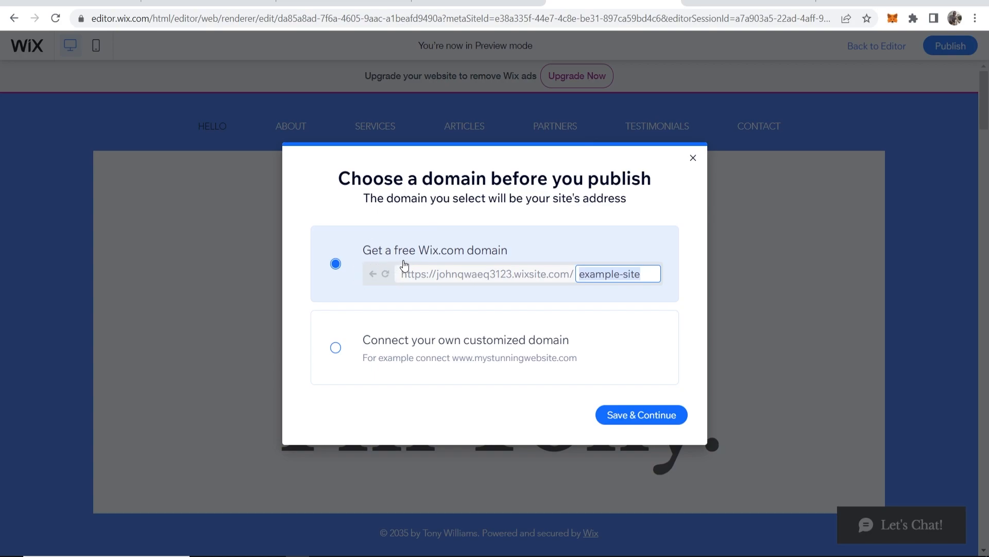
mouse_move(488, 279)
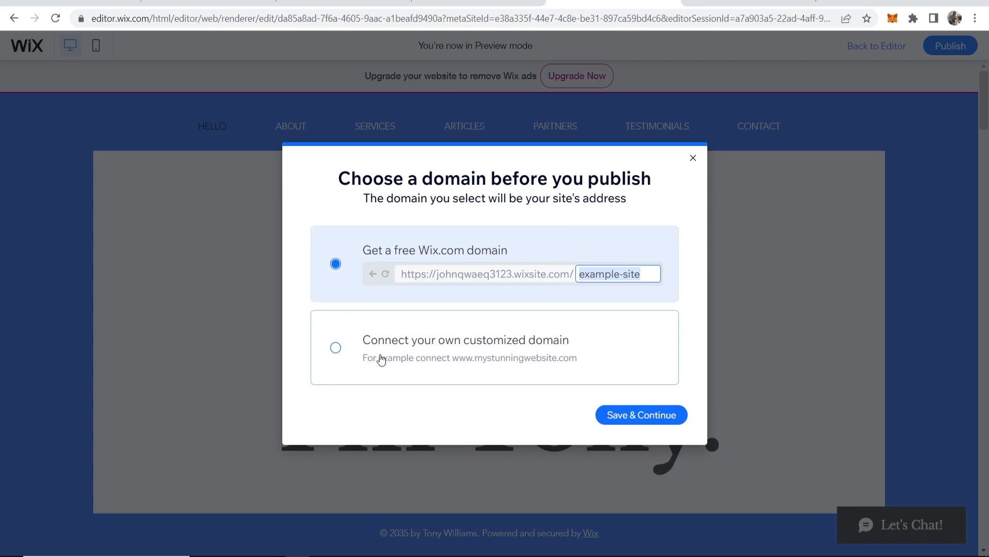
mouse_move(555, 341)
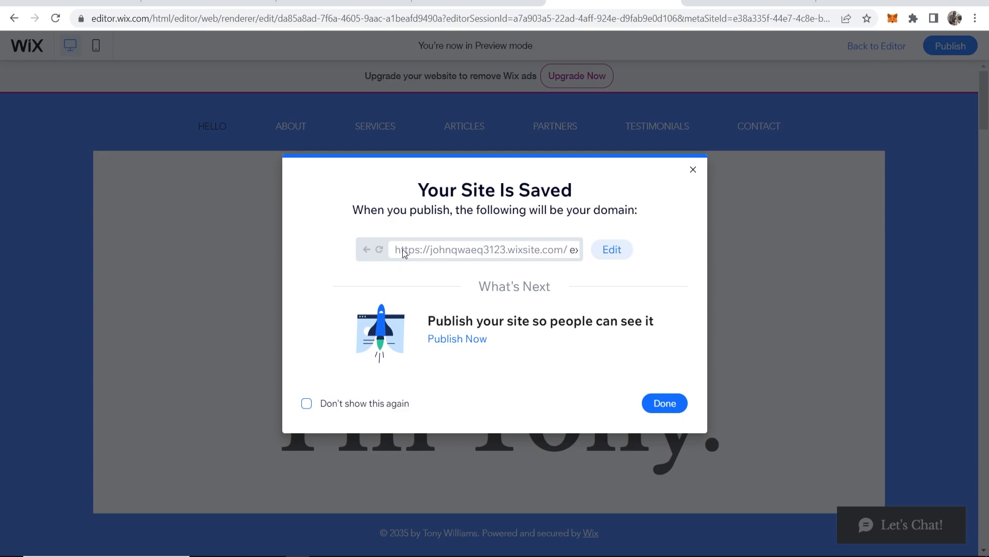
mouse_move(470, 297)
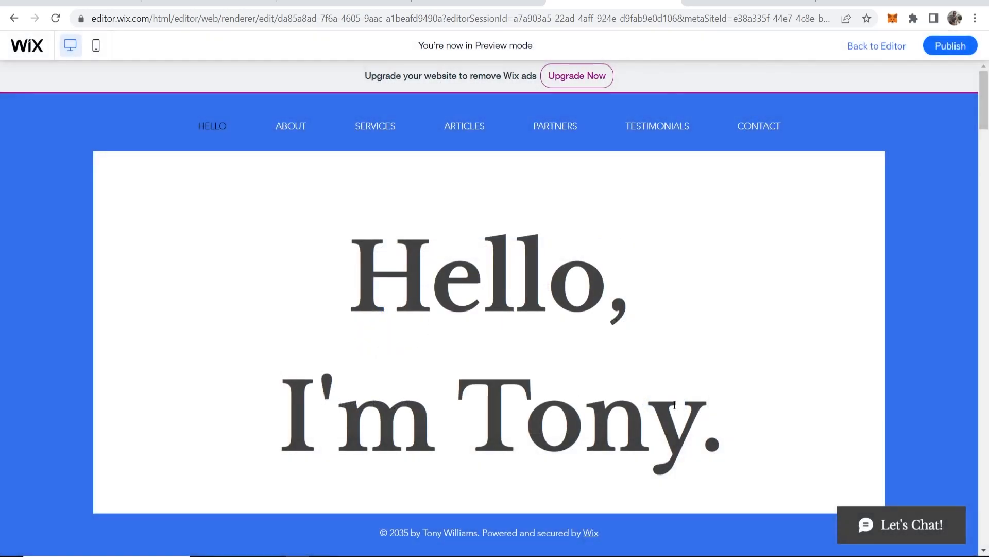
click(950, 45)
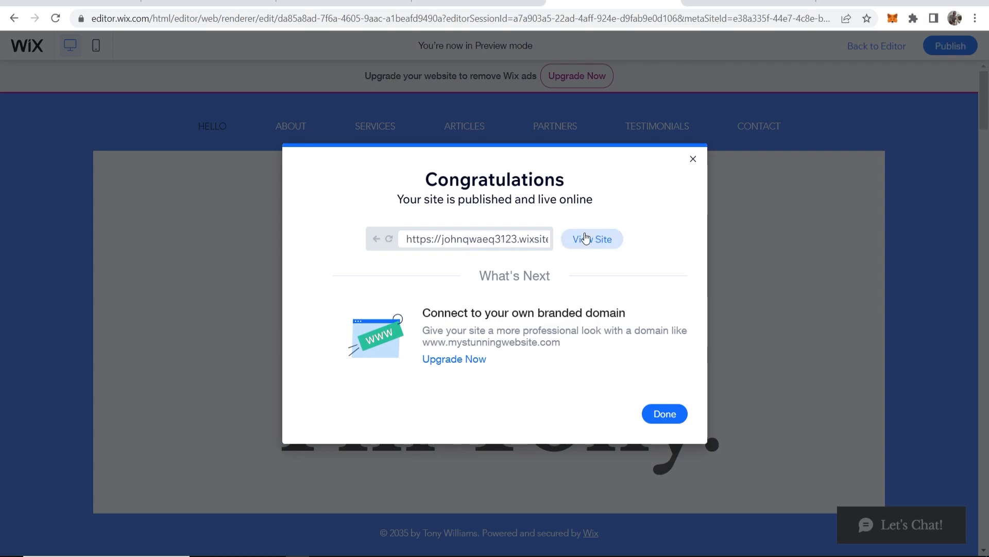
click(591, 238)
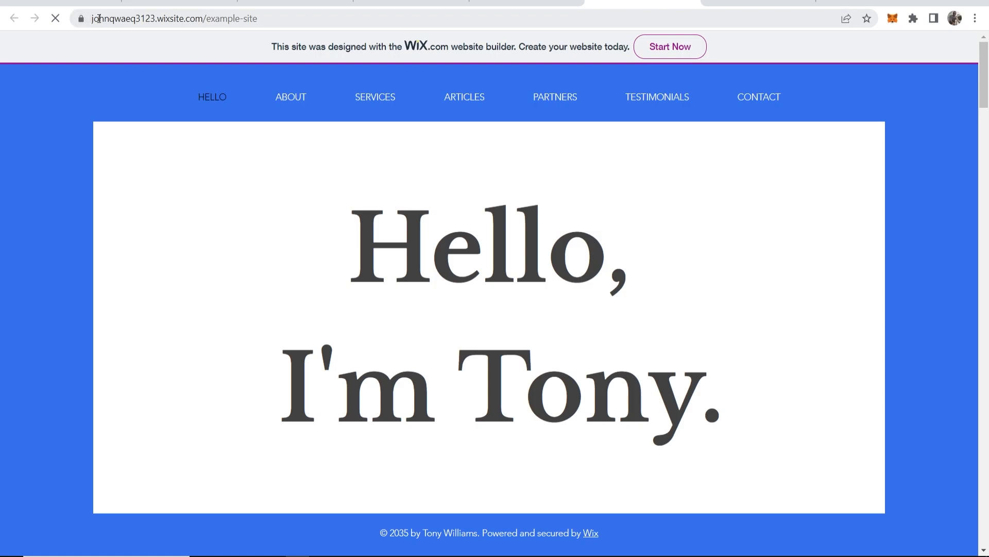